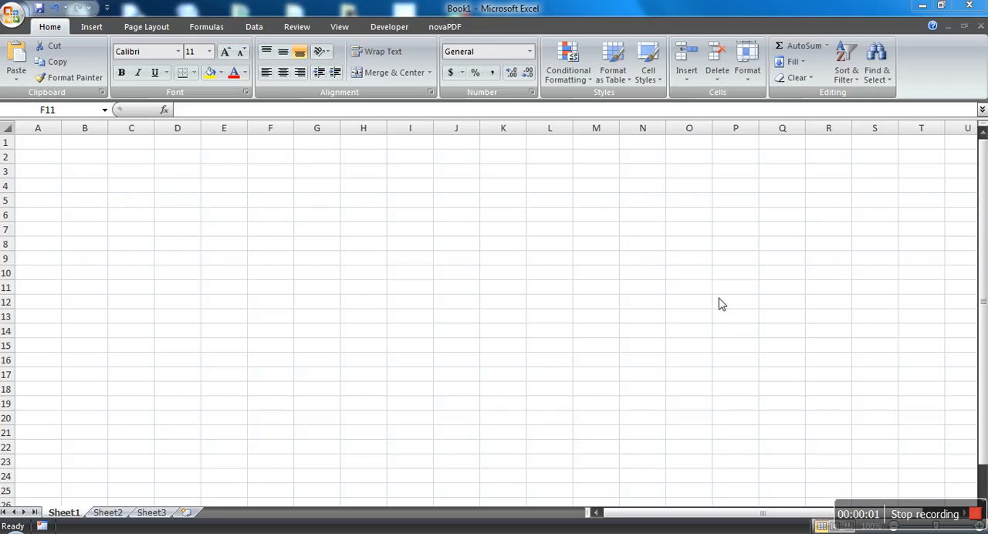
pyautogui.moveTo(543, 281)
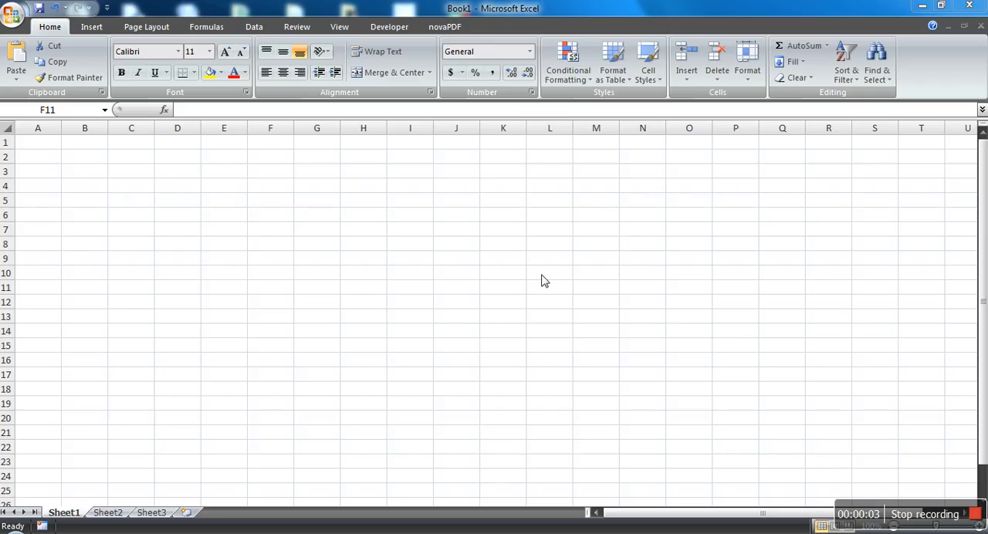
pyautogui.moveTo(247, 188)
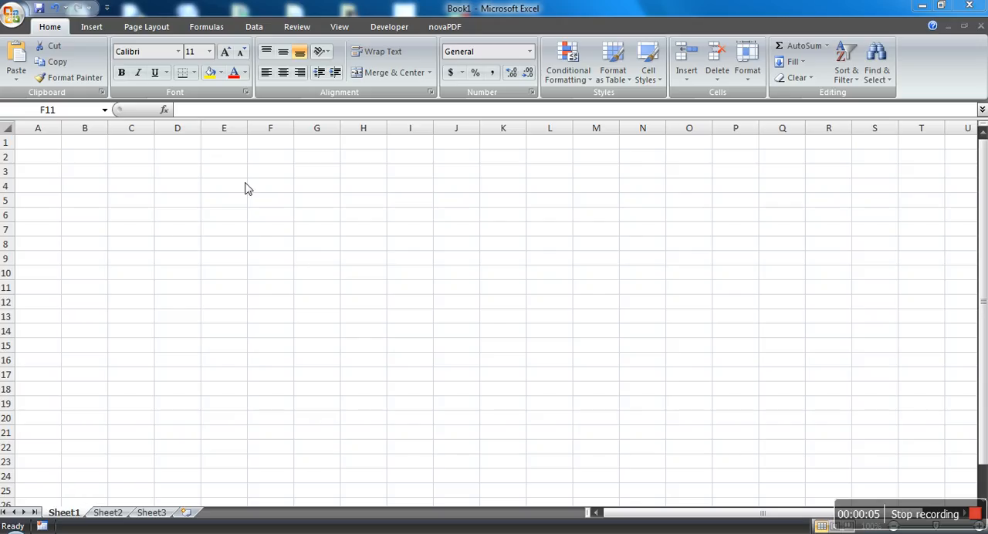
pyautogui.moveTo(224, 68)
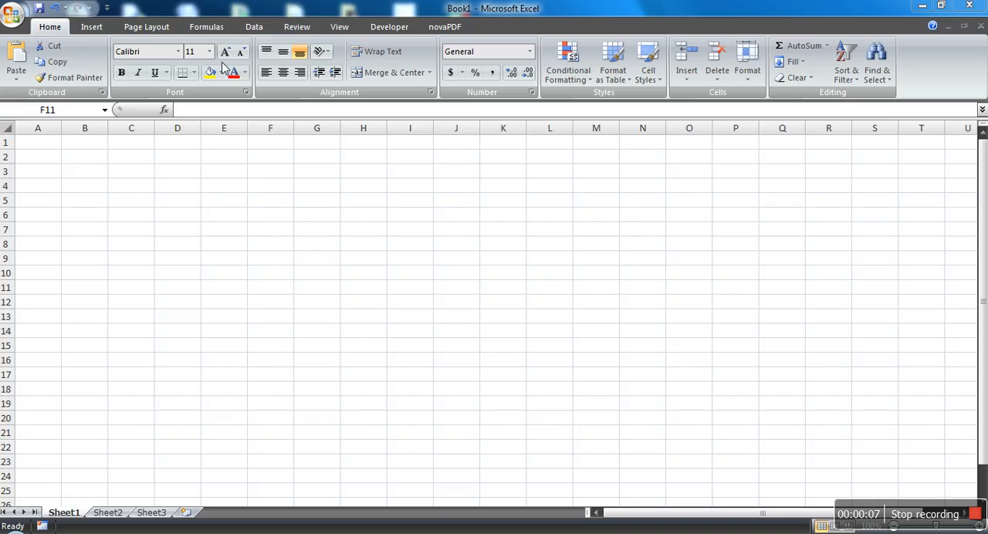
pyautogui.moveTo(376, 39)
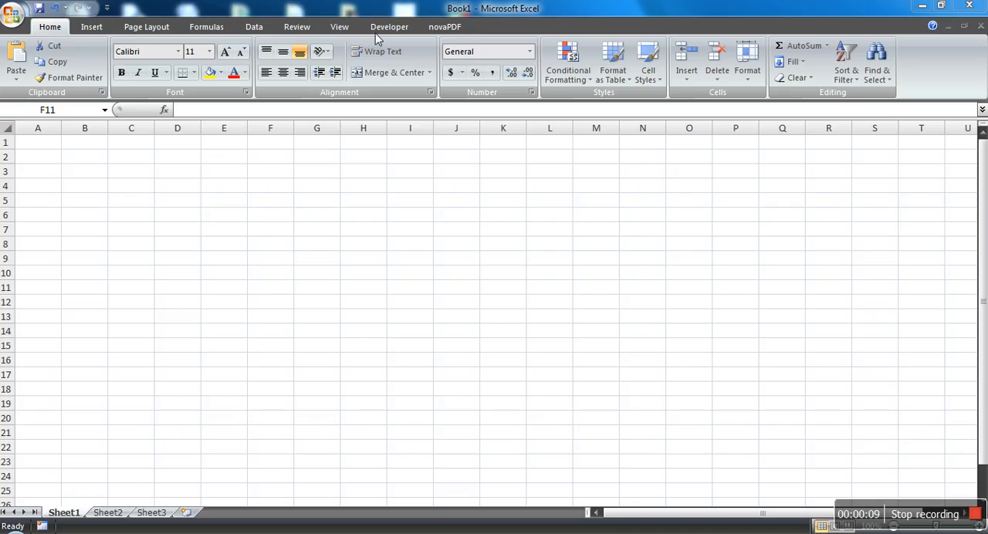
# - Enable the Show Developer tab option in Excel Options and confirm with OK
pyautogui.click(270, 287)
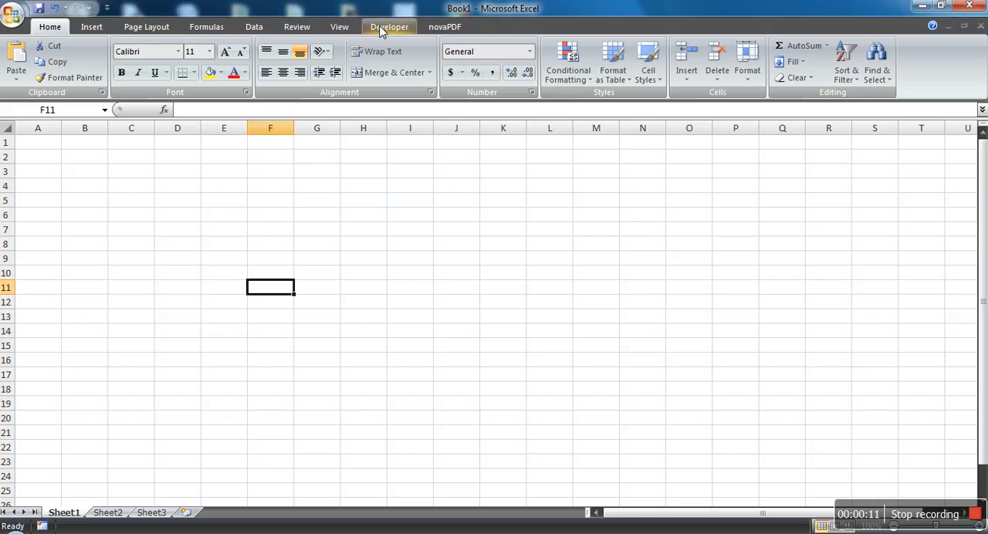
pyautogui.click(389, 26)
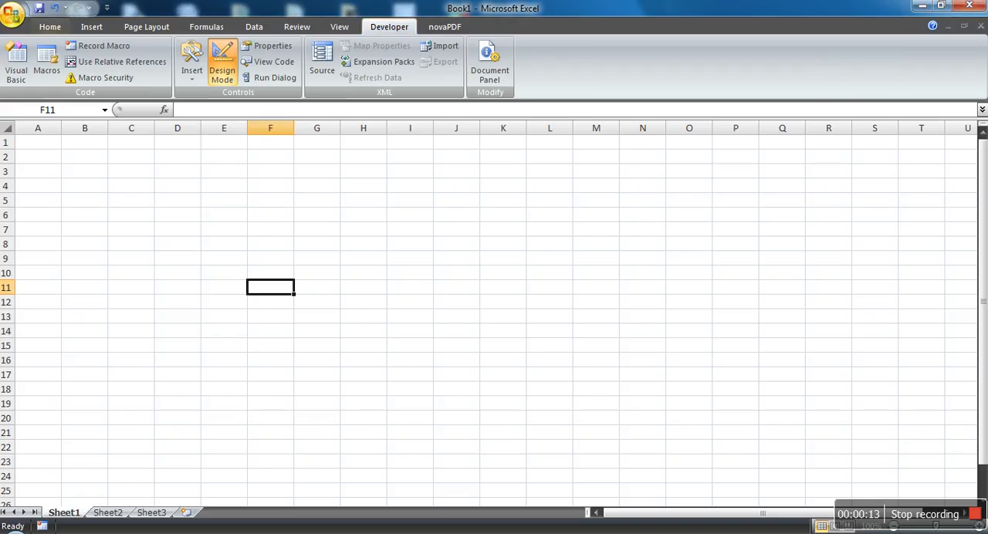
pyautogui.click(13, 14)
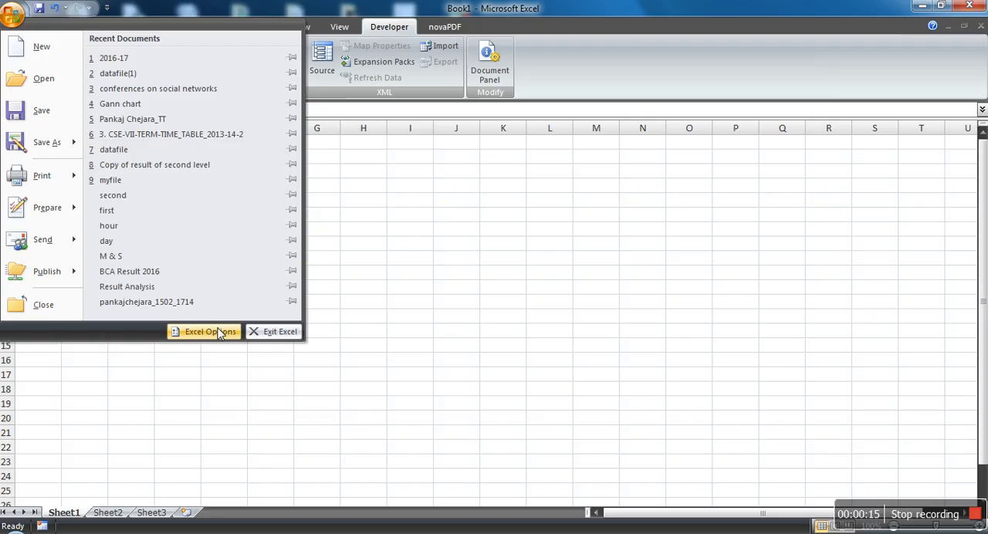
pyautogui.click(204, 331)
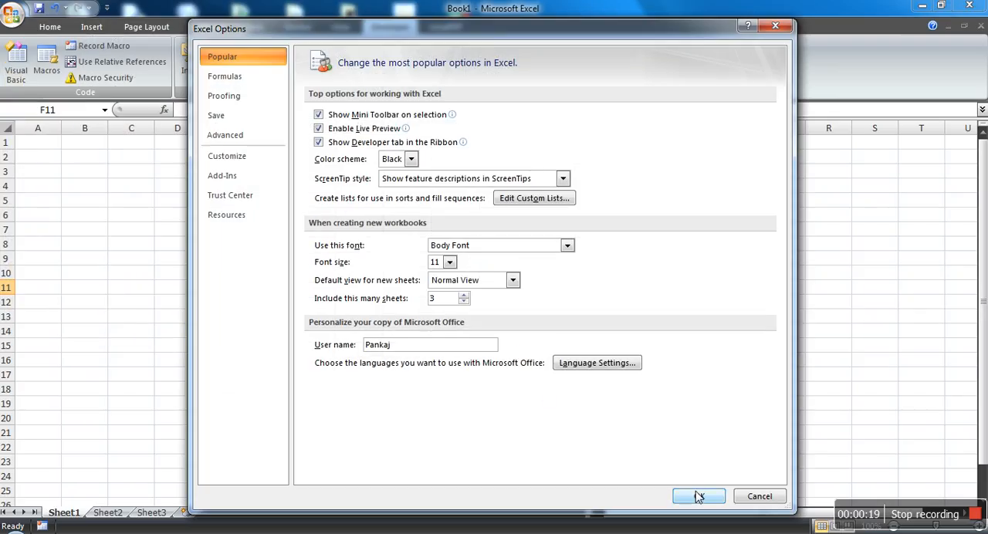
pyautogui.click(698, 496)
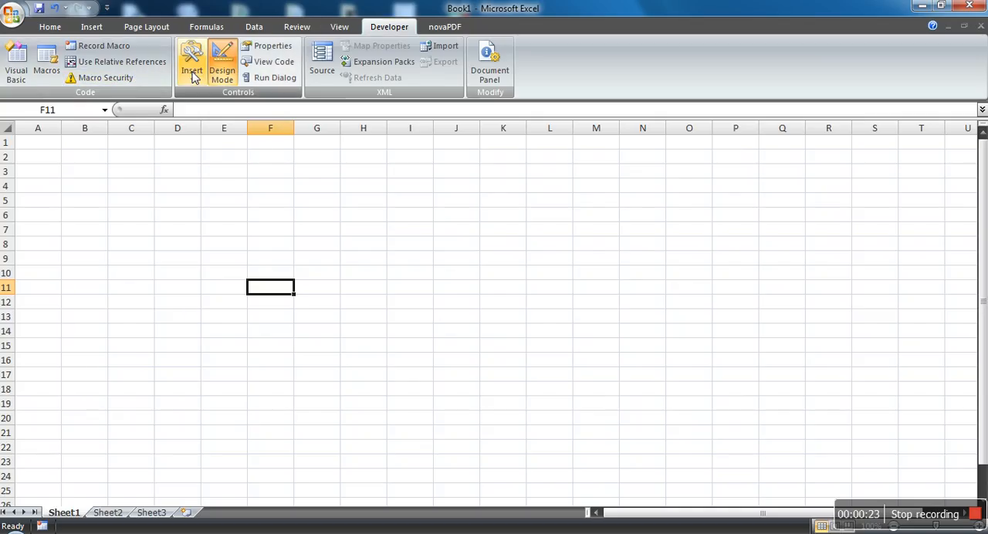
# - Insert an ActiveX Command Button from the Developer controls list onto the sheet
pyautogui.click(192, 62)
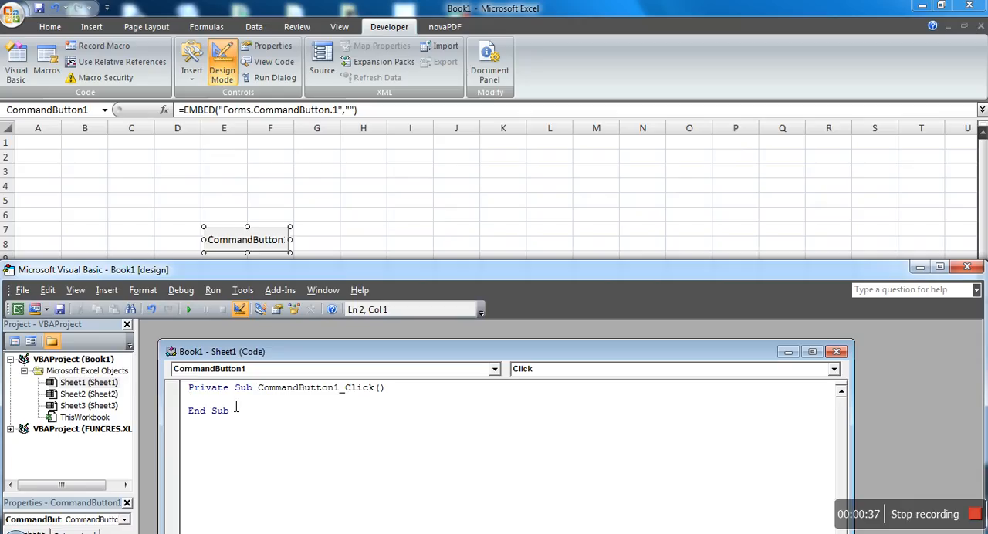
# - Write Cells(1, 1) = "Button is clicked" inside the CommandButton1_Click routine
pyautogui.write('c')
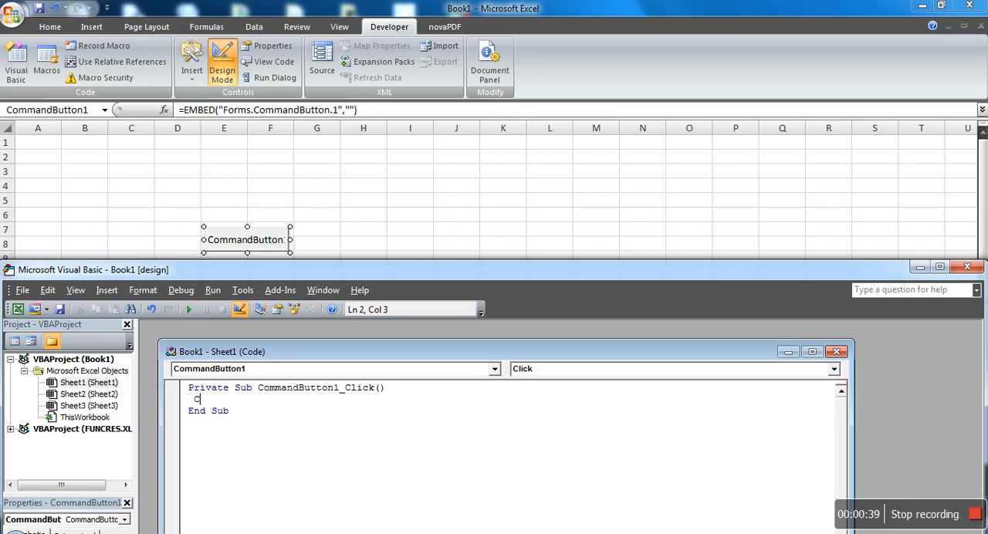
pyautogui.write('ells(')
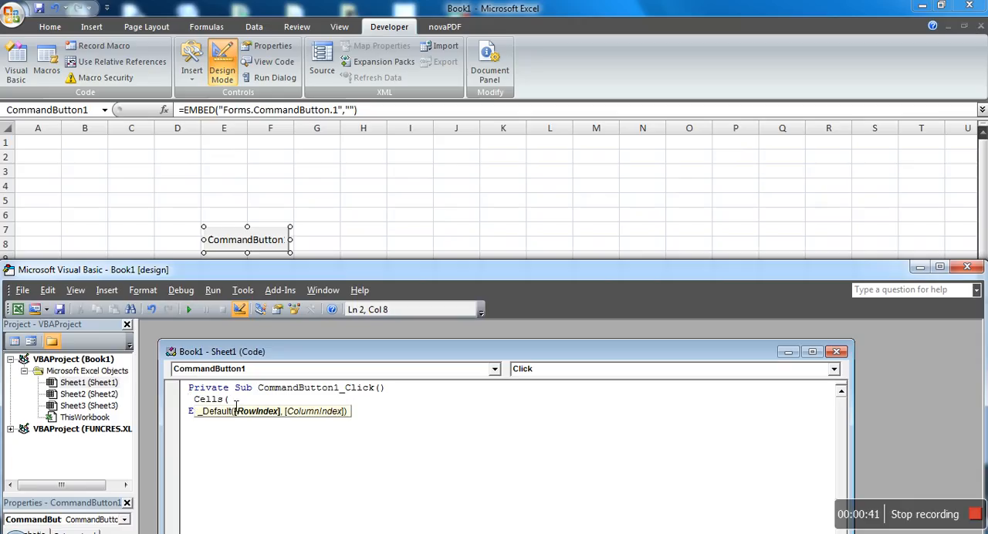
pyautogui.write('1, 1)')
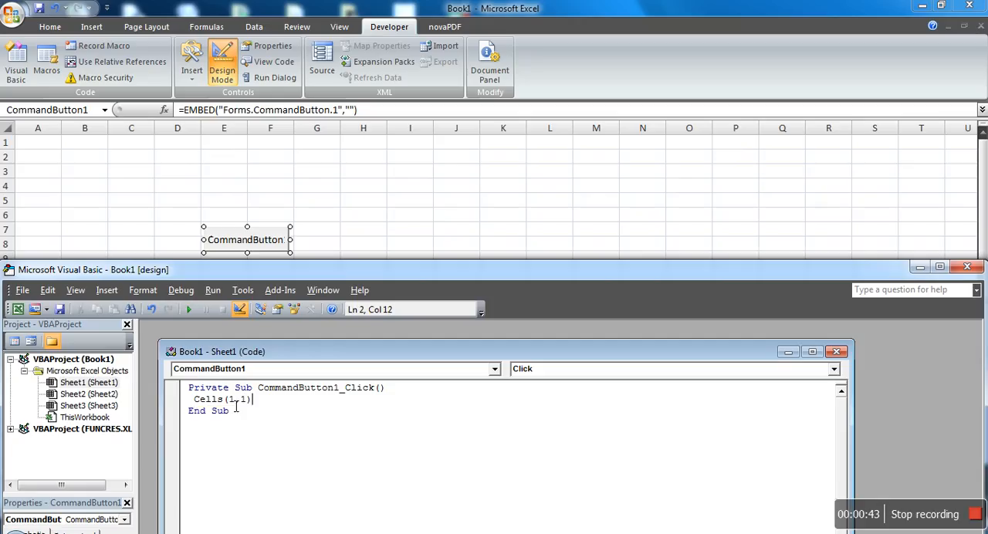
pyautogui.moveTo(60, 161)
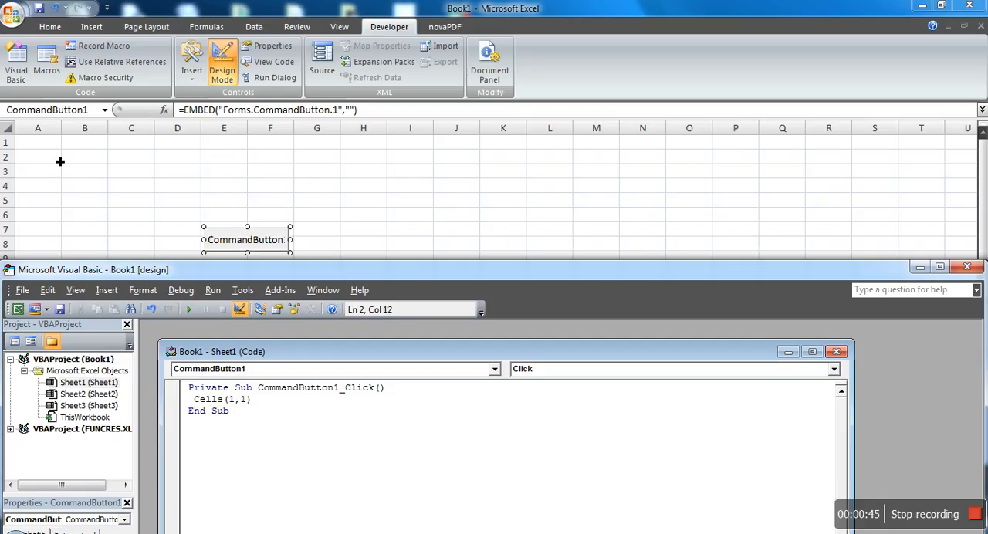
pyautogui.write('="Button')
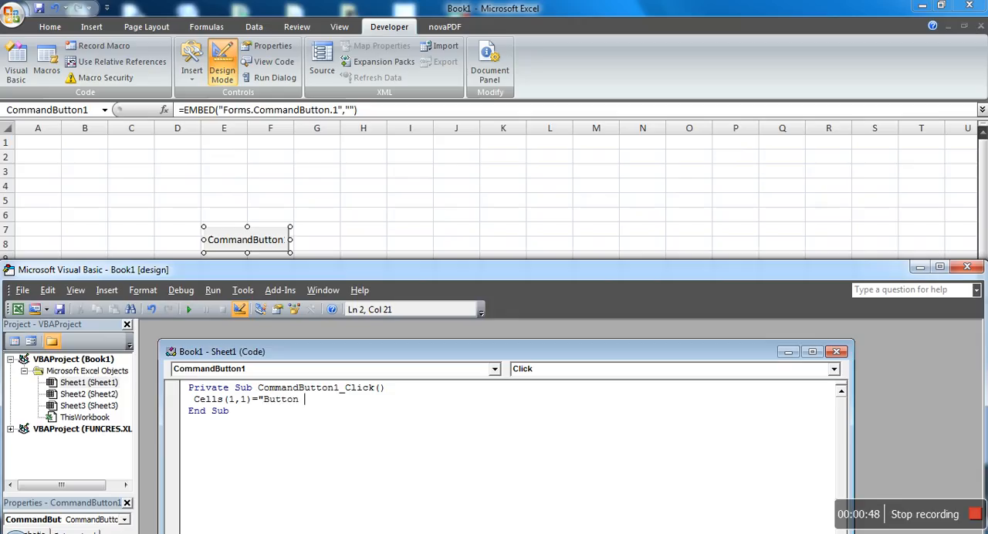
pyautogui.write('is clicked"')
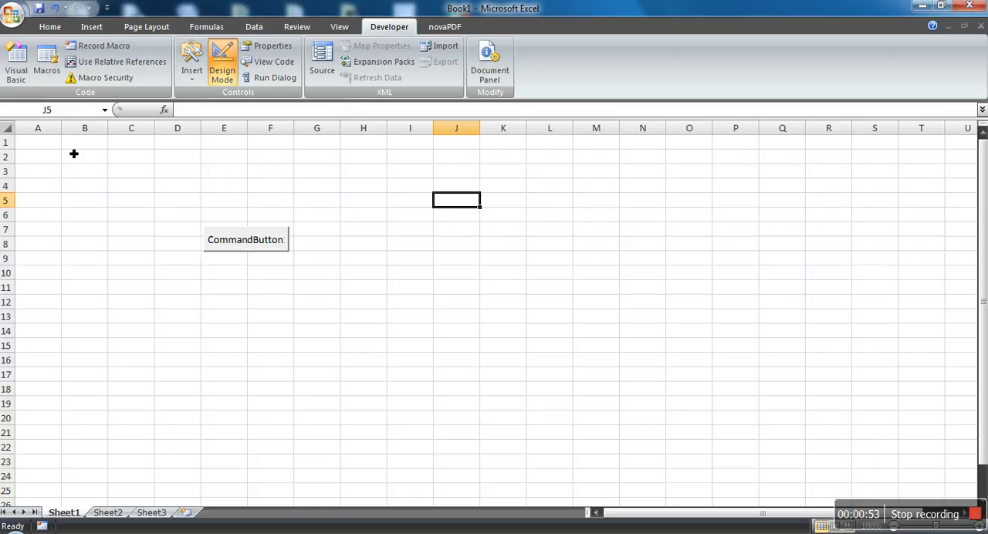
# - Select the command button on the sheet and return the ribbon to its Home tools
pyautogui.click(85, 142)
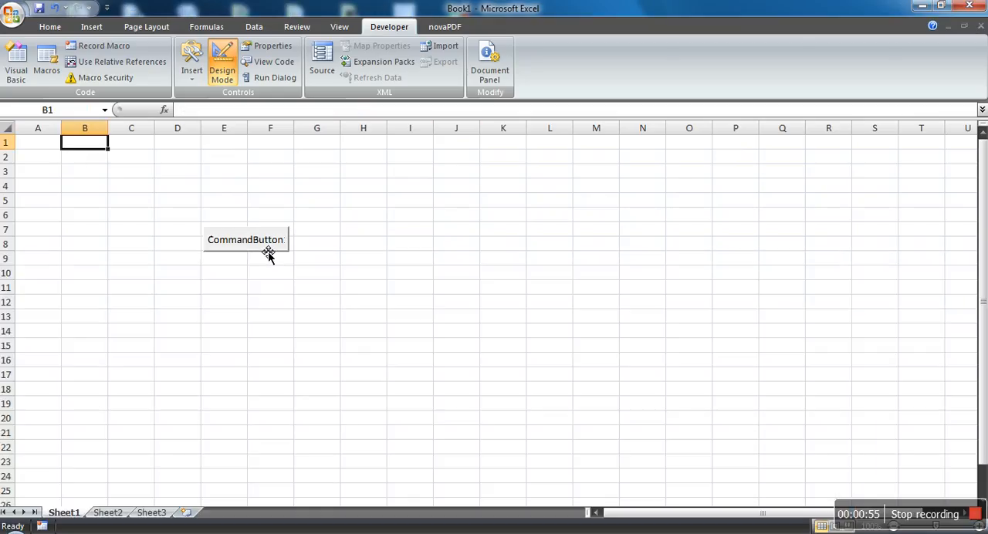
pyautogui.click(131, 156)
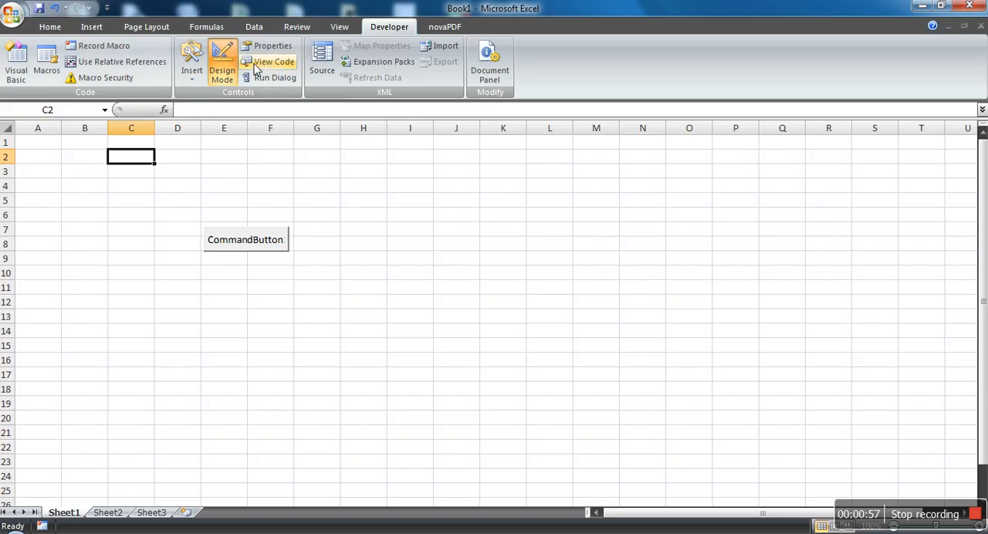
pyautogui.click(50, 26)
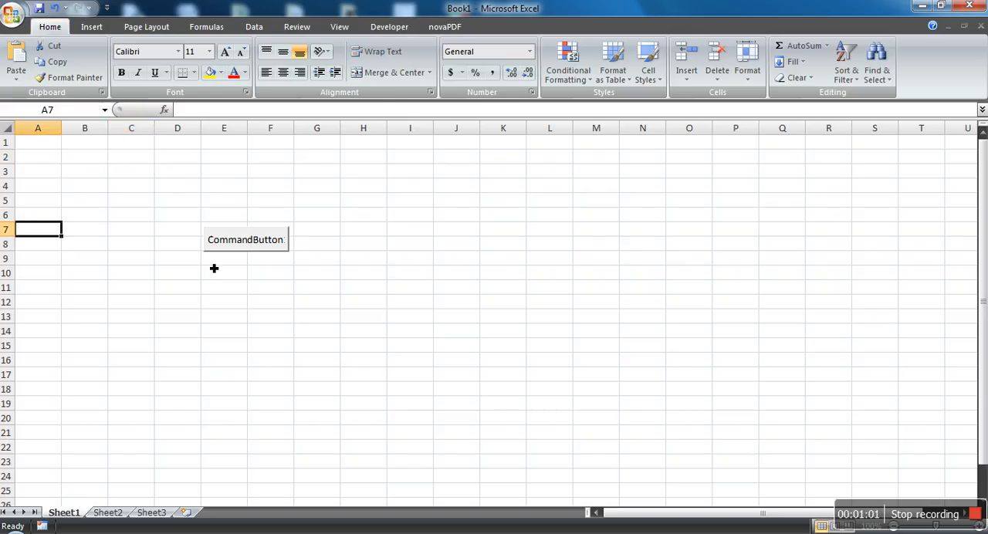
pyautogui.moveTo(265, 253)
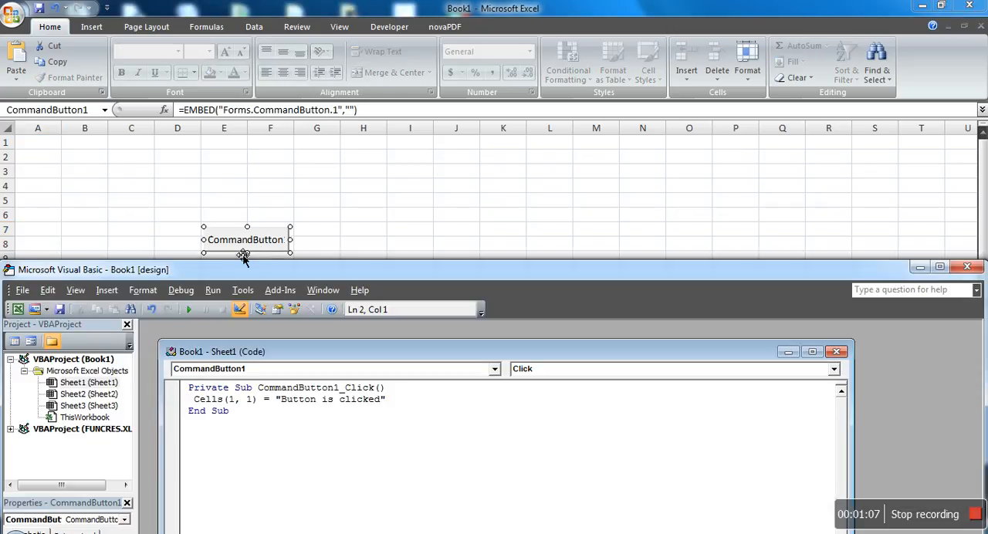
# - Exit Design Mode via the Run menu so the button becomes clickable
pyautogui.click(213, 290)
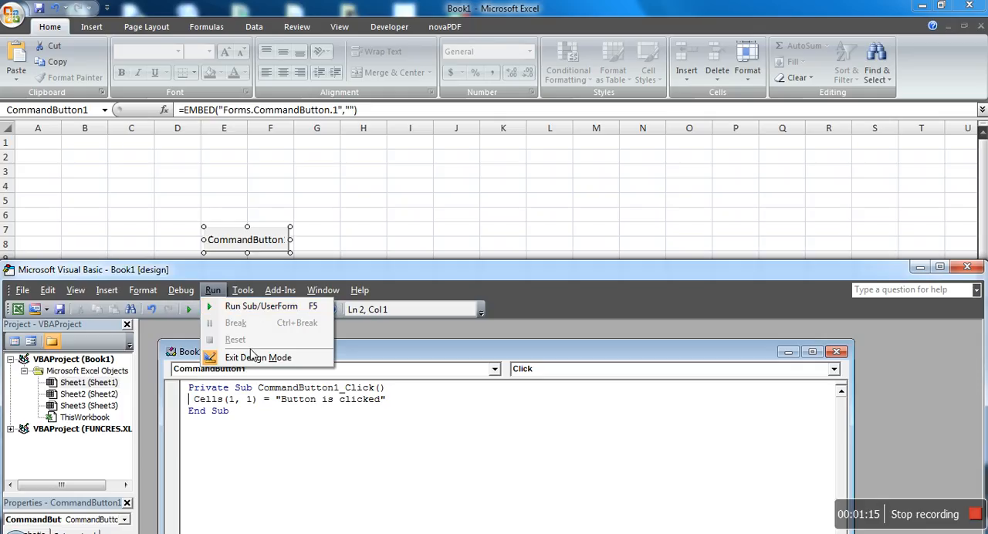
pyautogui.moveTo(258, 358)
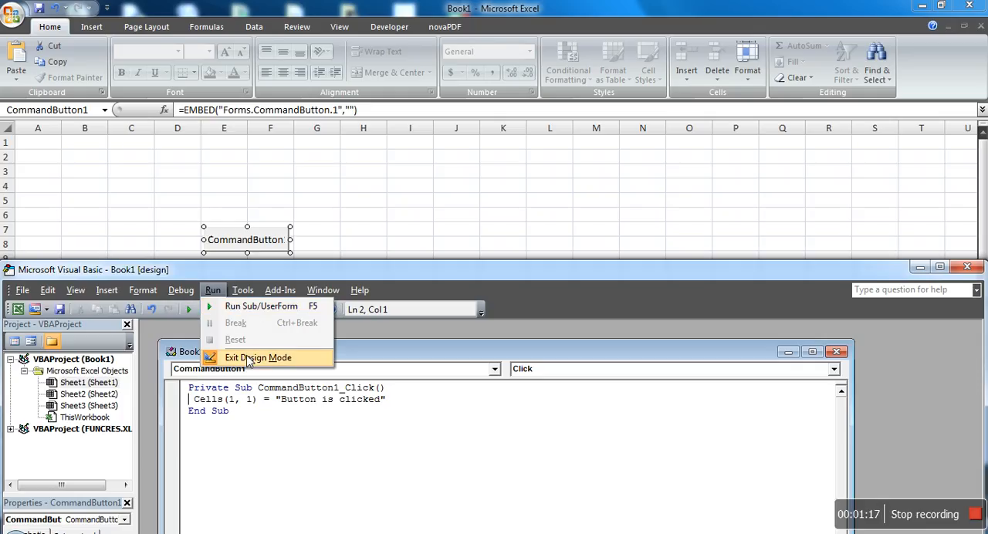
pyautogui.click(260, 359)
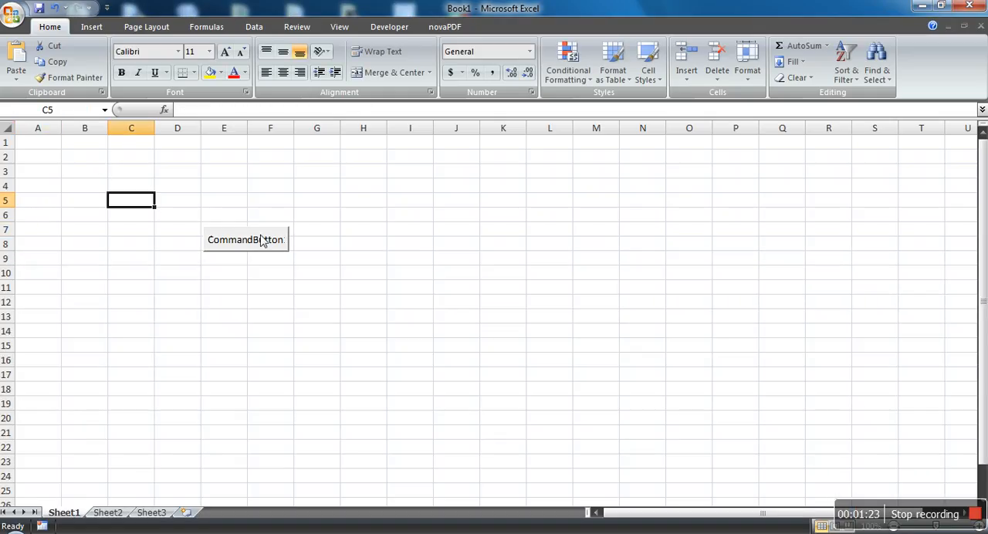
# - Click the command button so cell A1 shows 'Button is clicked'
pyautogui.click(247, 239)
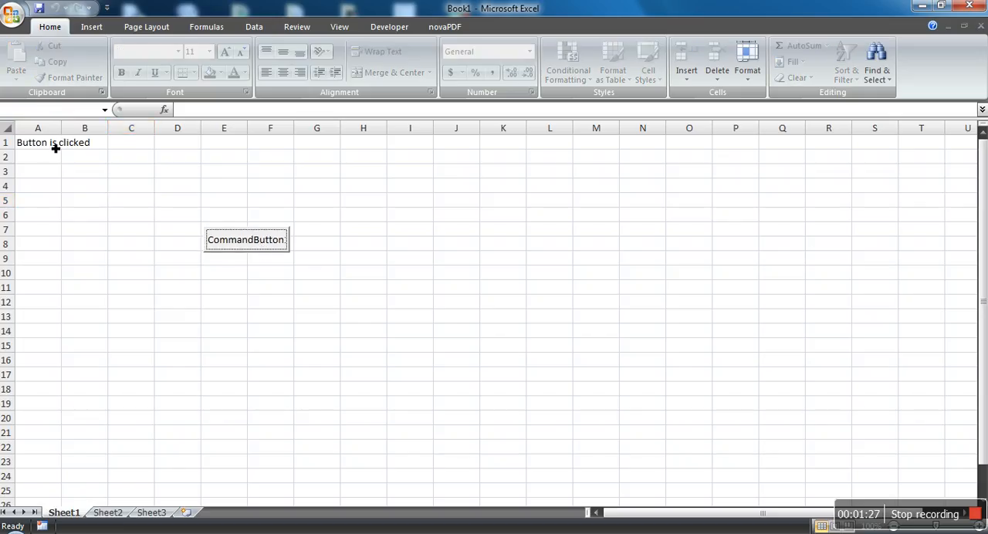
pyautogui.moveTo(86, 162)
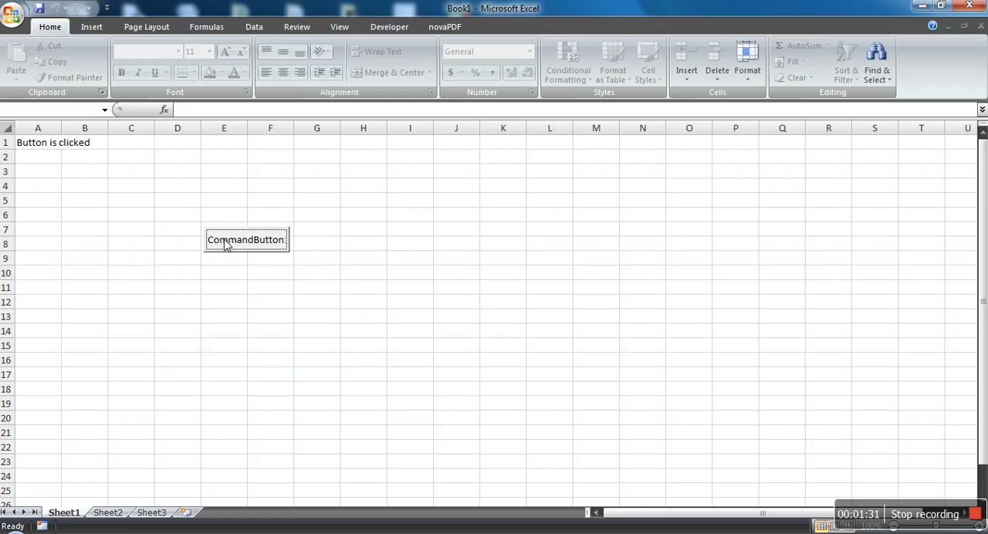
pyautogui.moveTo(271, 200)
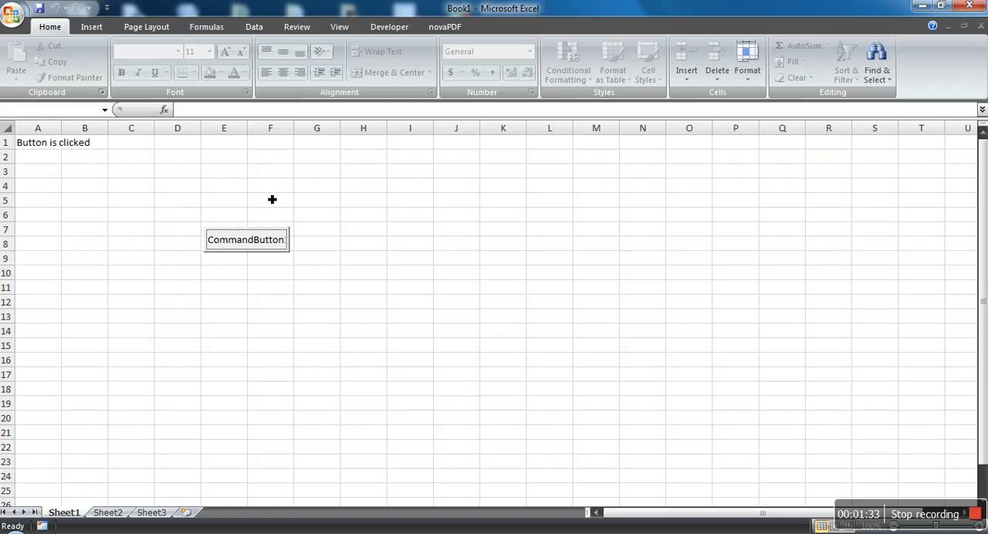
pyautogui.moveTo(898, 396)
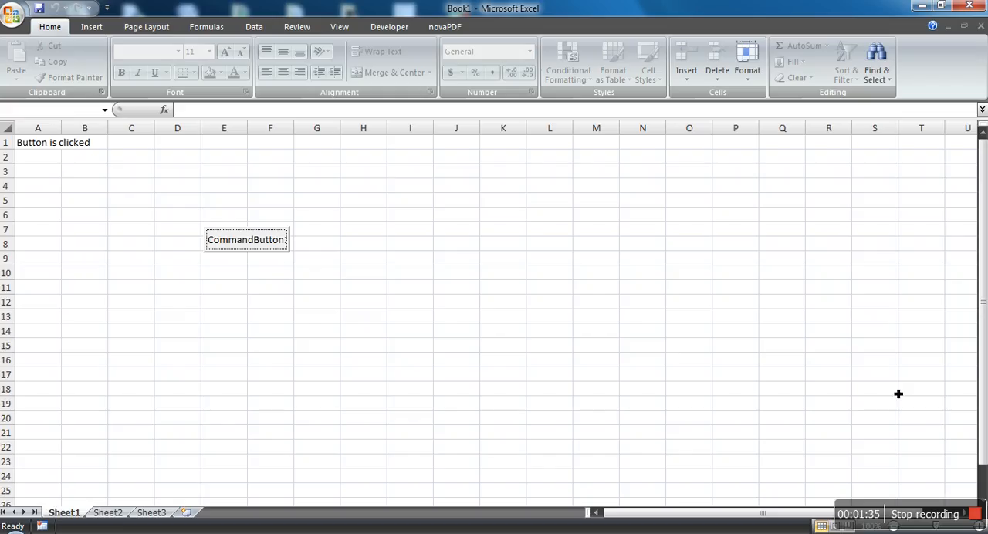